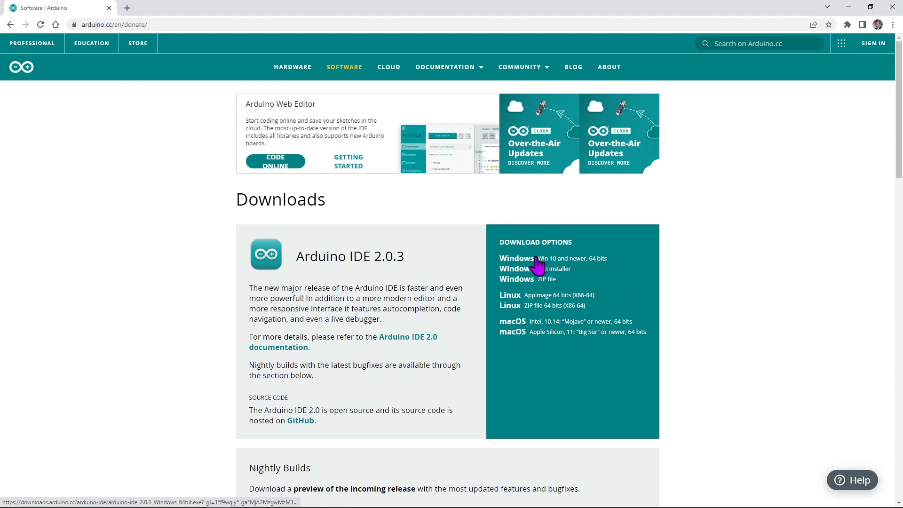
Download the Windows 10 build of Arduino IDE 2.0.3 using Just Download, skipping the donation.
left_click(517, 258)
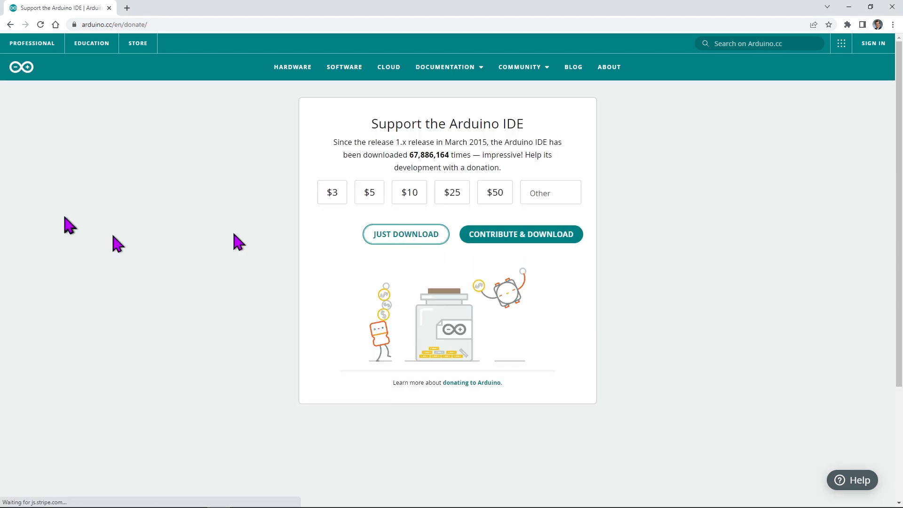
left_click(405, 234)
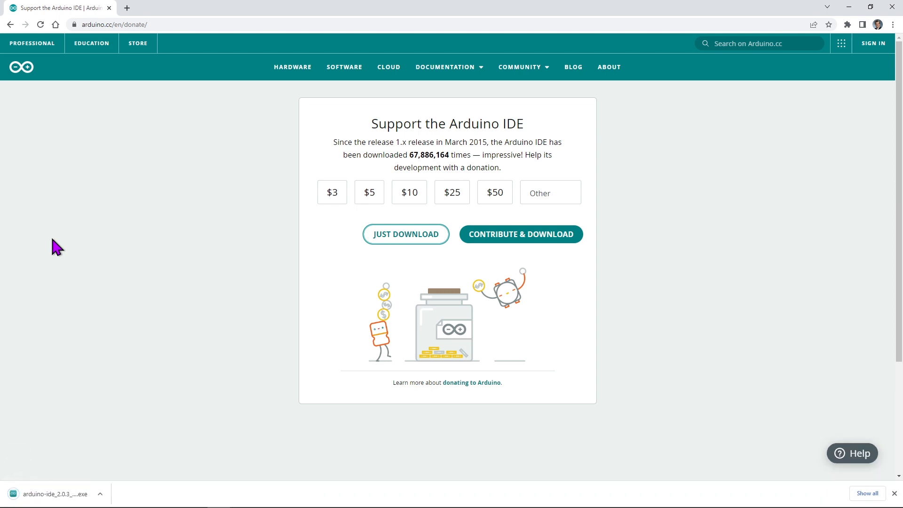
Run the installer, accept the license, install for the current user only and launch the IDE on finish.
left_click(56, 493)
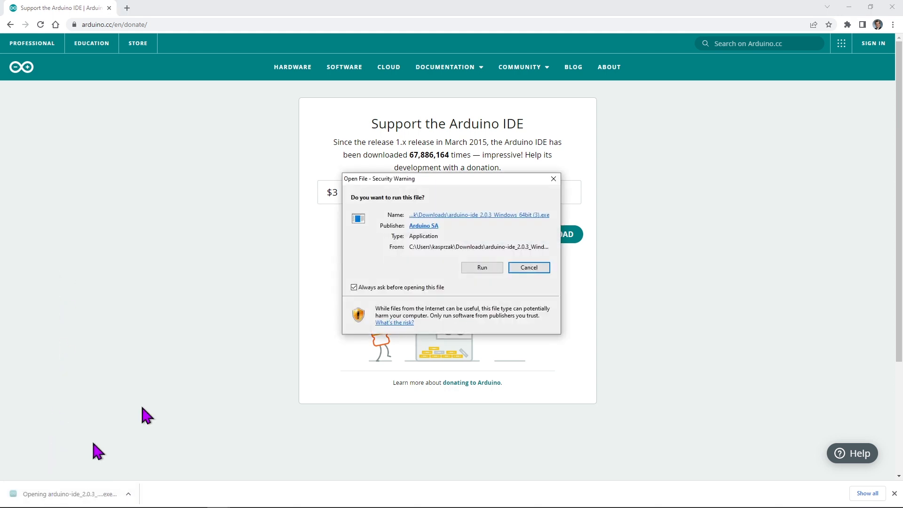
left_click(481, 267)
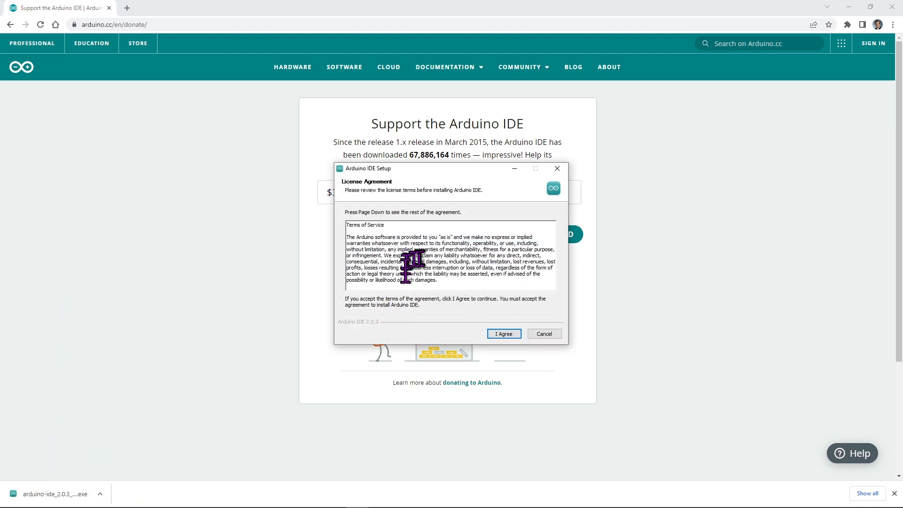
left_click(503, 333)
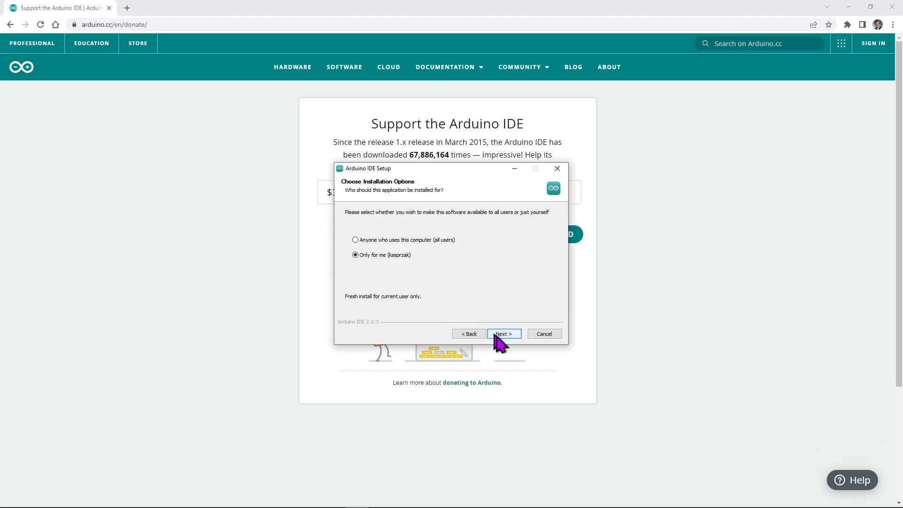
left_click(503, 333)
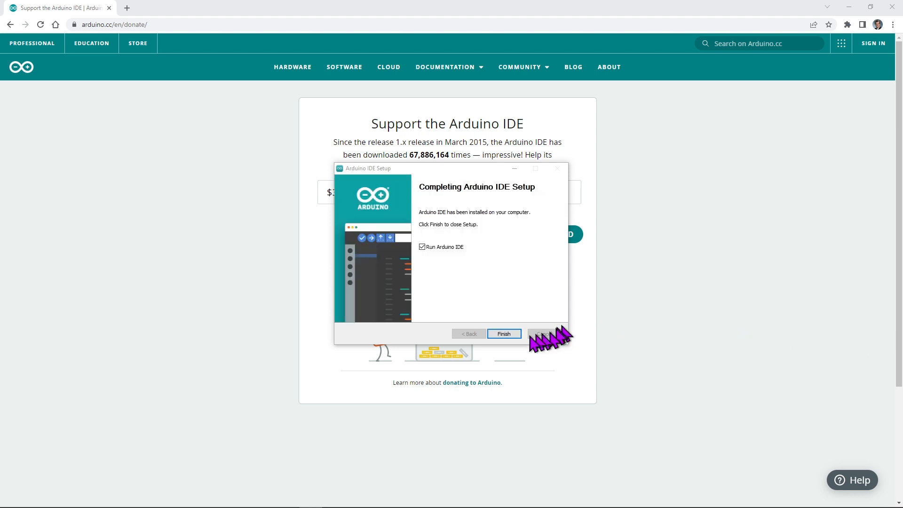
left_click(503, 333)
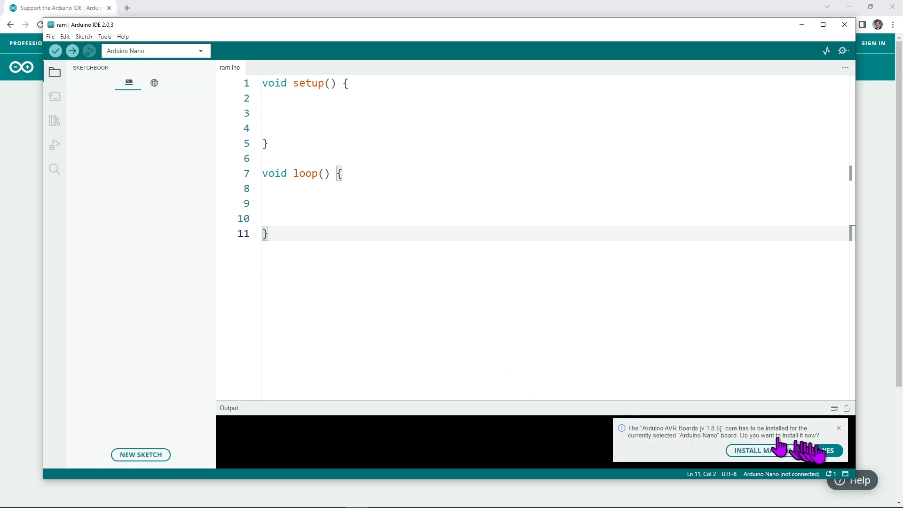
Install the Arduino AVR Boards 1.8.6 core from the first-run notification.
left_click(828, 449)
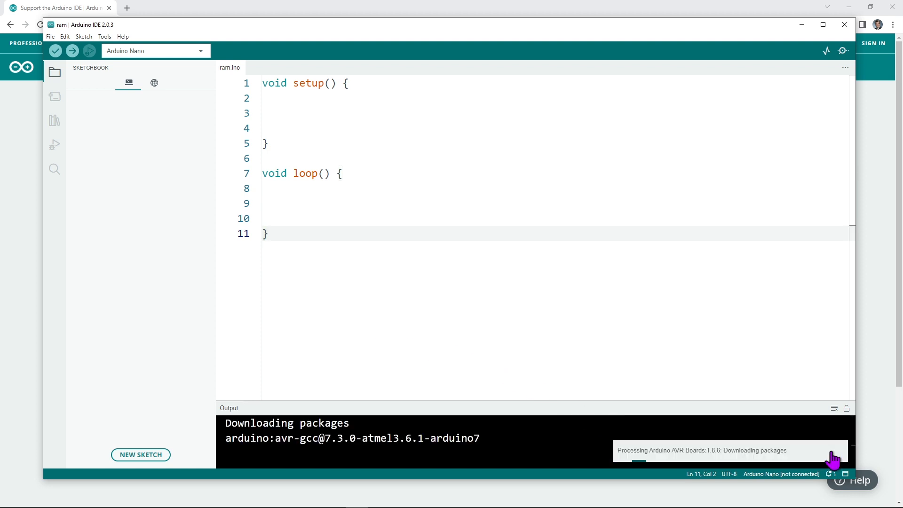
mouse_move(533, 440)
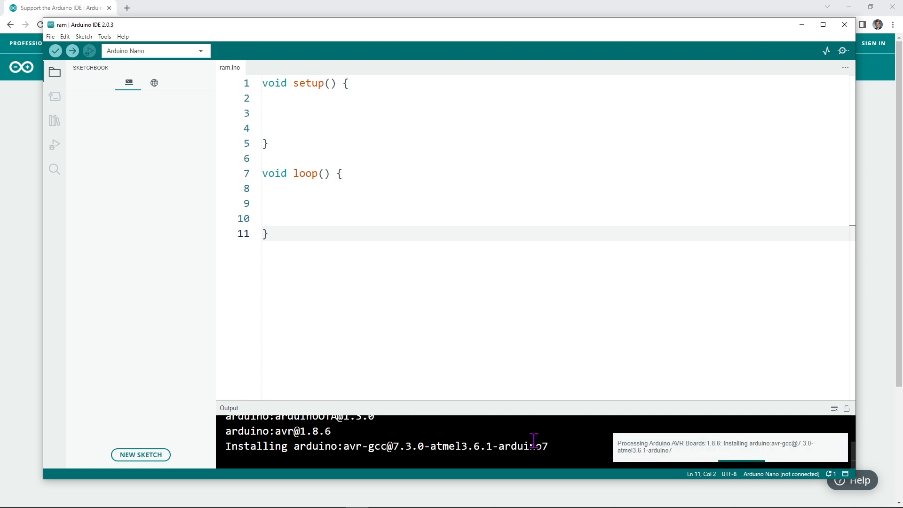
mouse_move(436, 311)
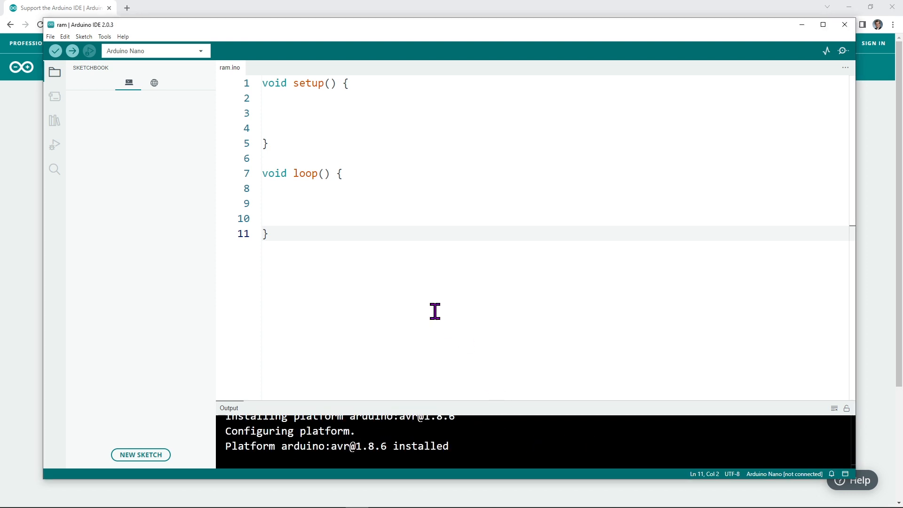
mouse_move(427, 321)
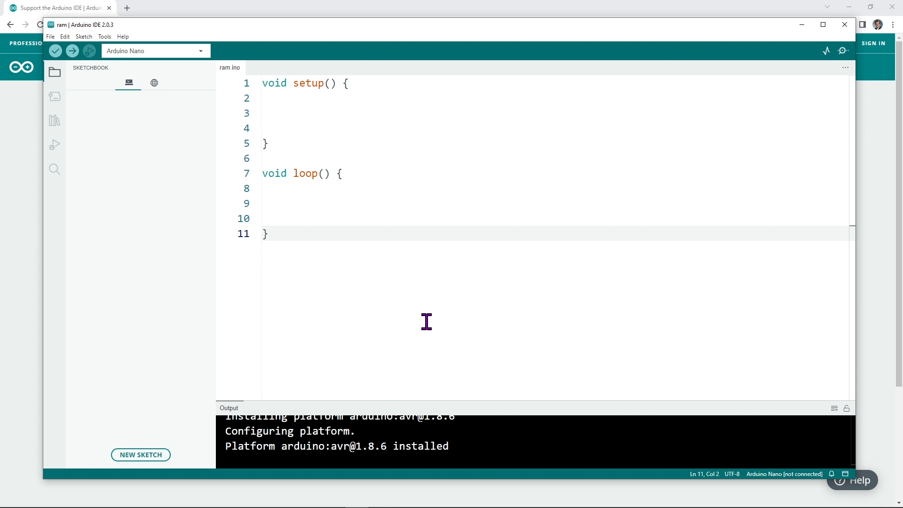
left_click(51, 36)
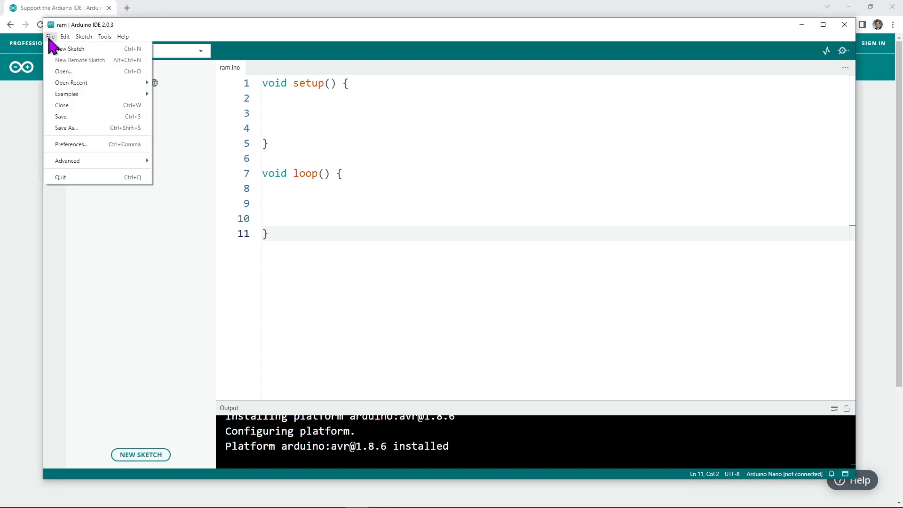
left_click(70, 144)
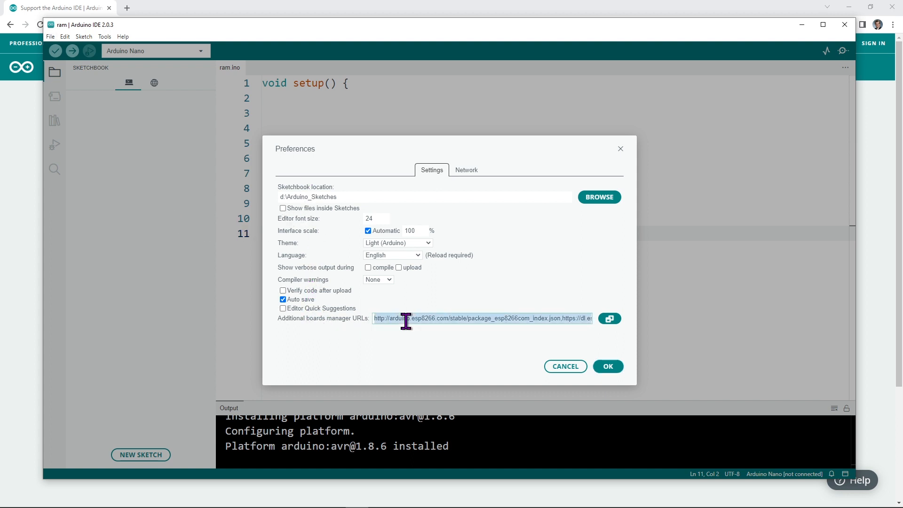
type("https://www.pjrc.com/teensy/package_teensy_index.json")
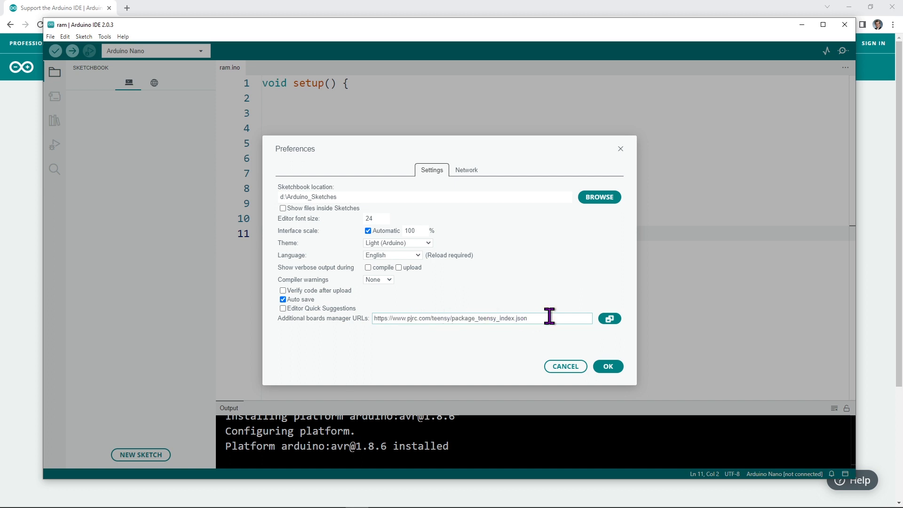
left_click(549, 317)
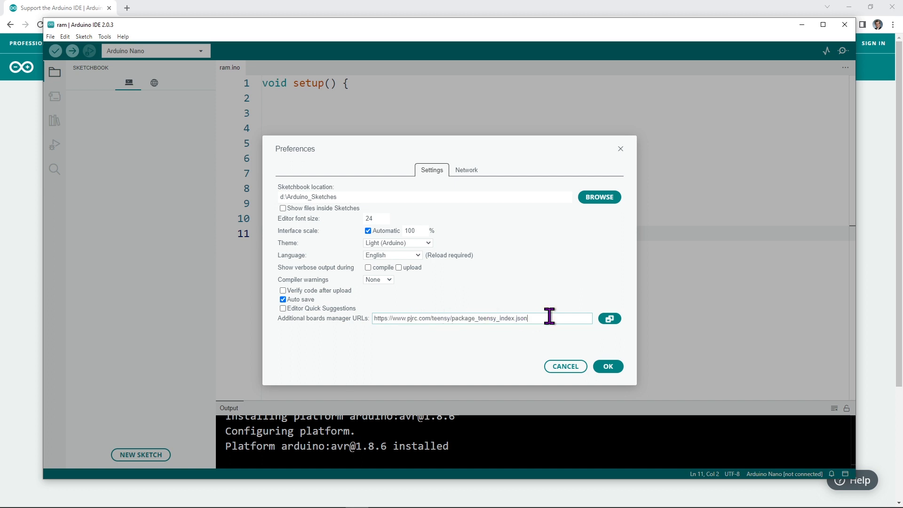
mouse_move(551, 341)
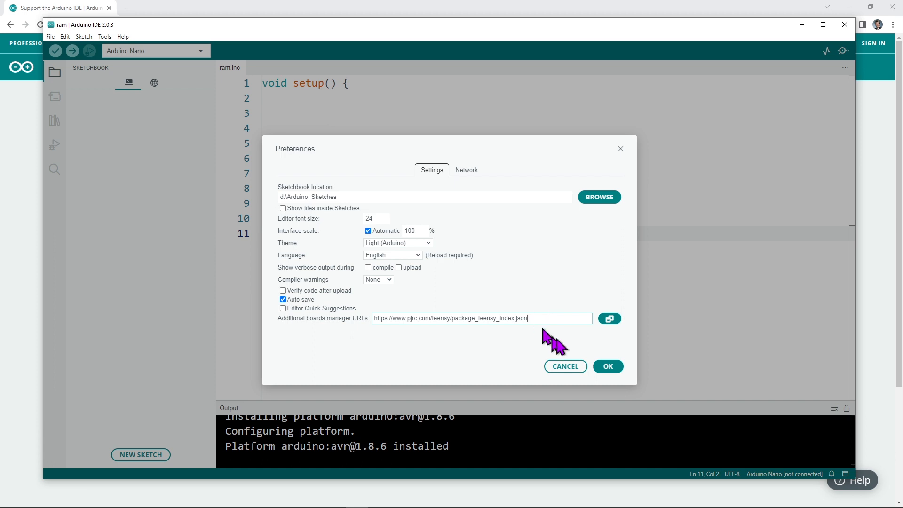
left_click(607, 366)
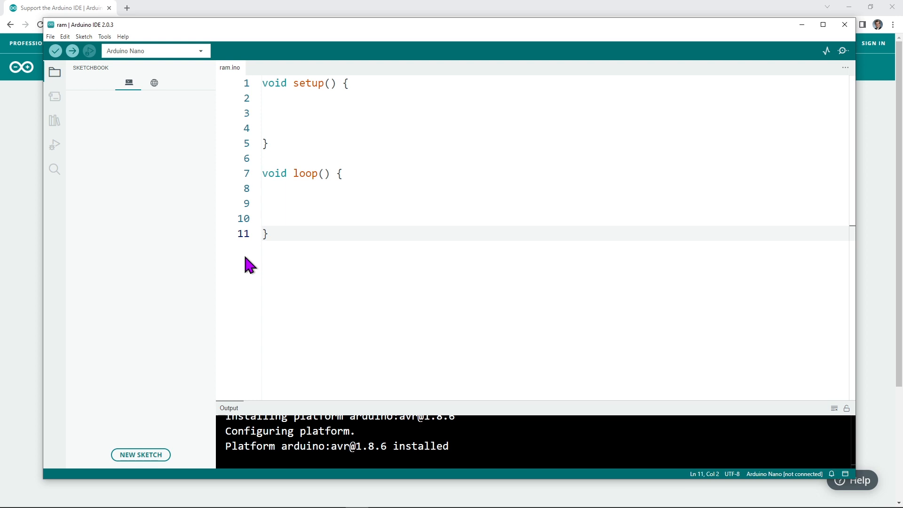
Filter Boards Manager by 'teensy' and install the Teensy boards package.
left_click(54, 96)
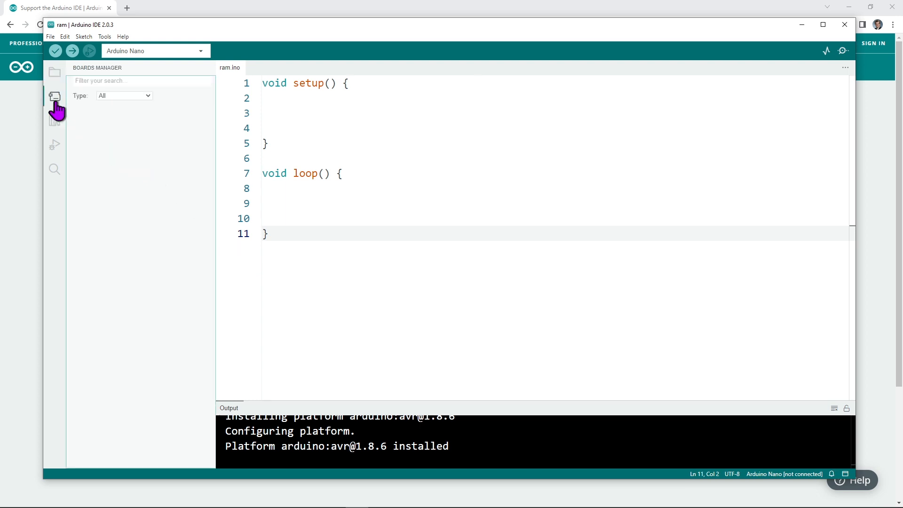
left_click(55, 97)
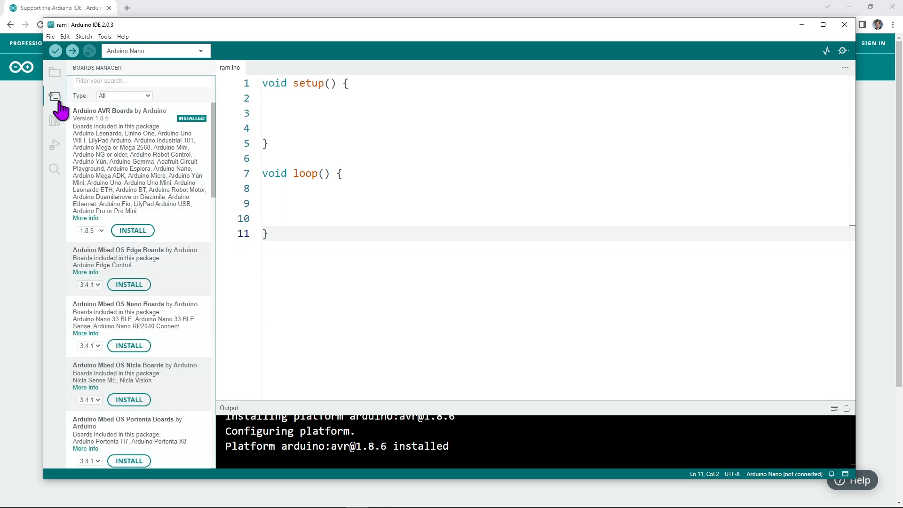
left_click(141, 81)
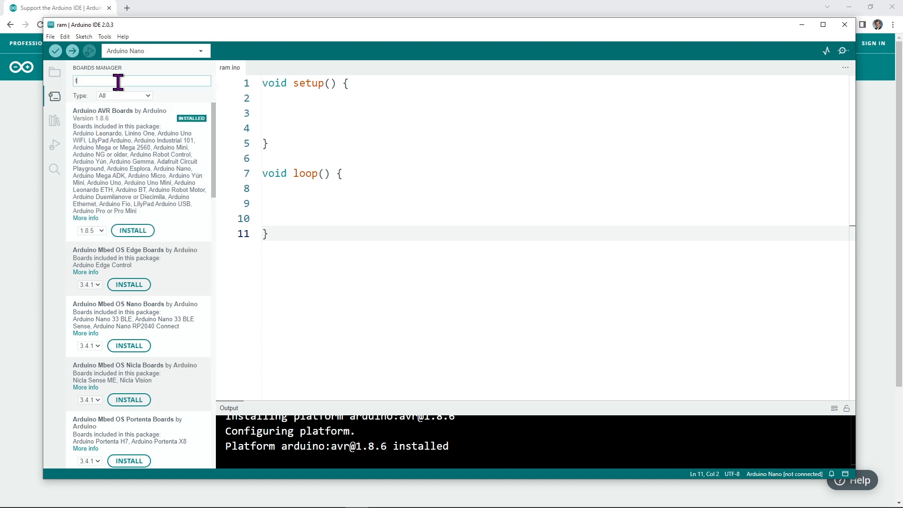
type("teensy")
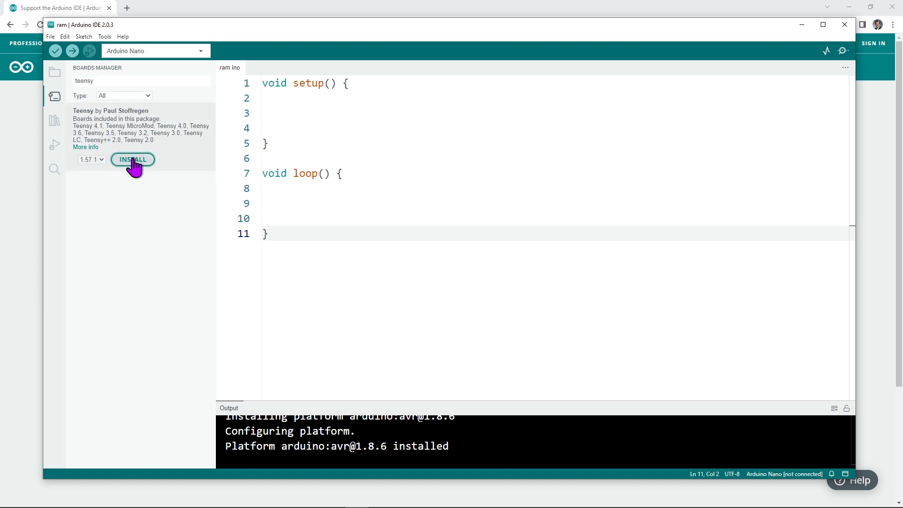
left_click(133, 159)
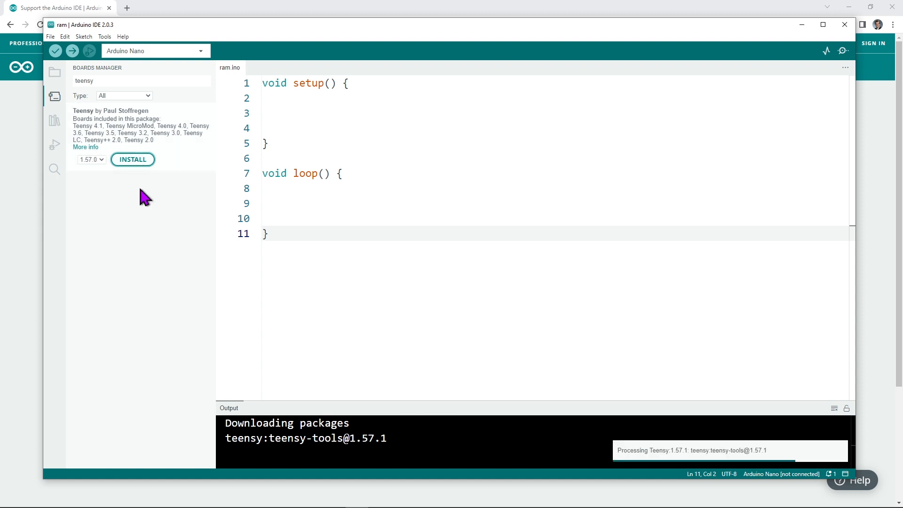
mouse_move(94, 258)
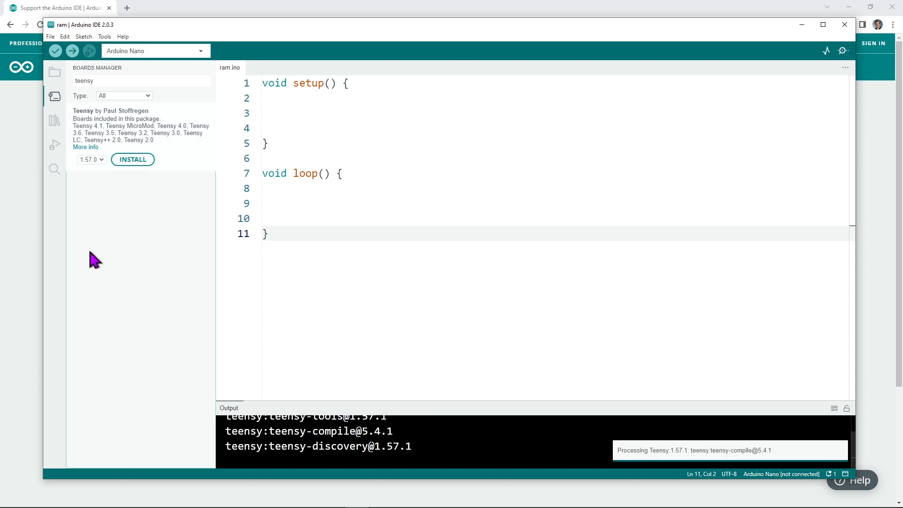
mouse_move(873, 333)
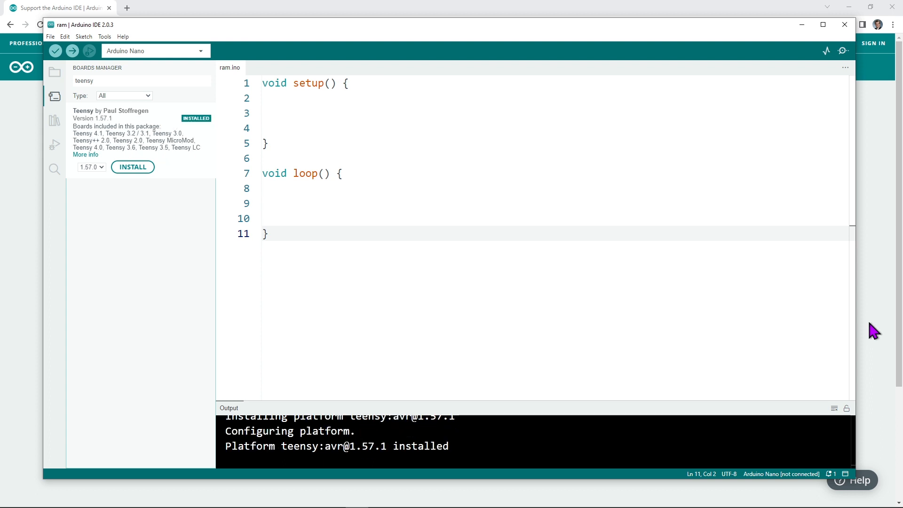
mouse_move(868, 333)
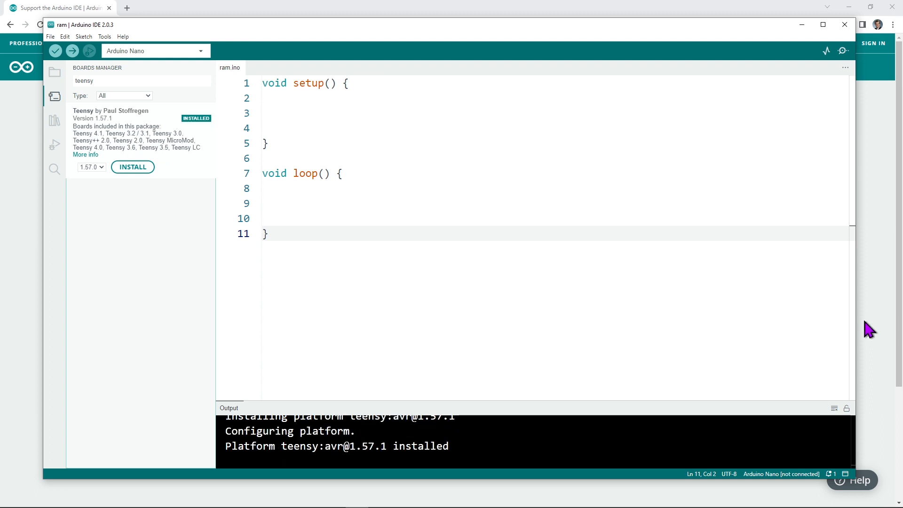
left_click(105, 36)
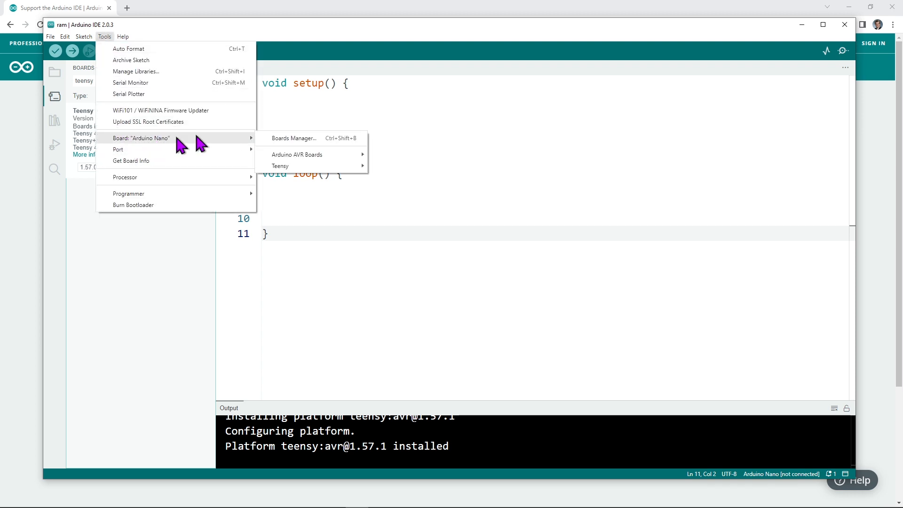
mouse_move(281, 165)
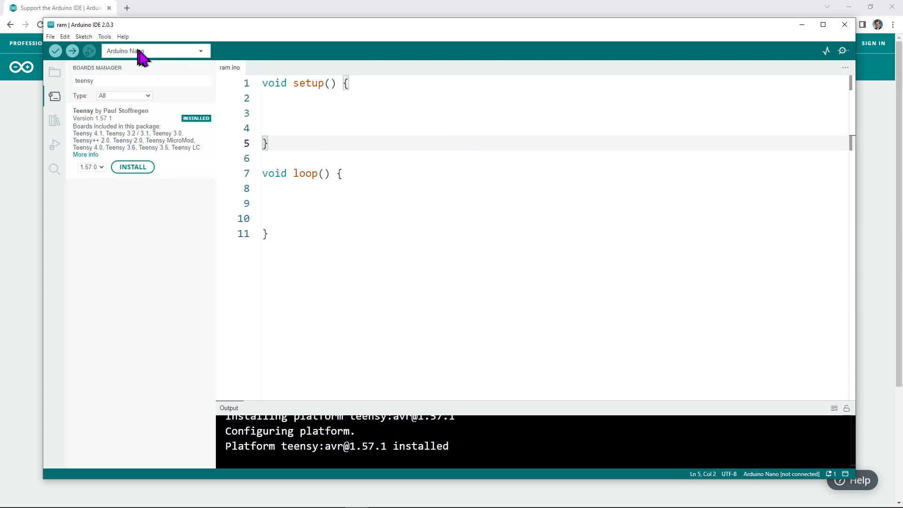
left_click(155, 51)
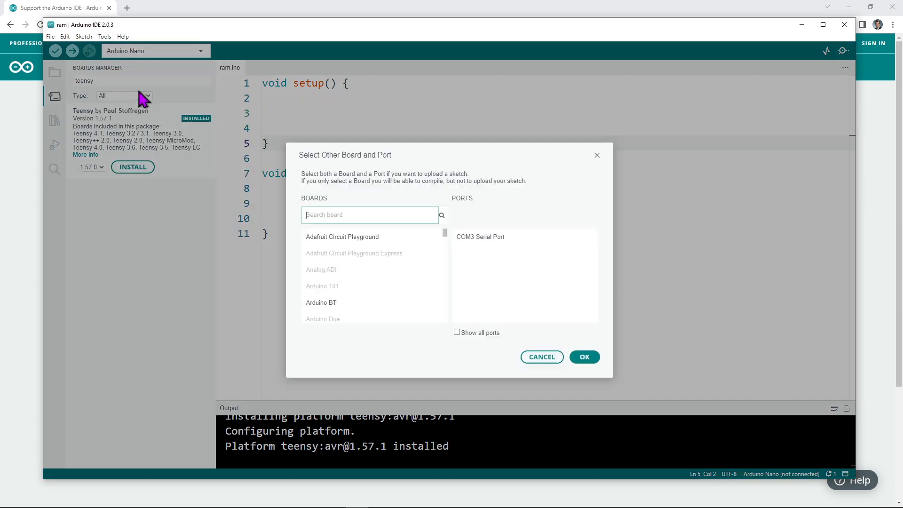
type("teens")
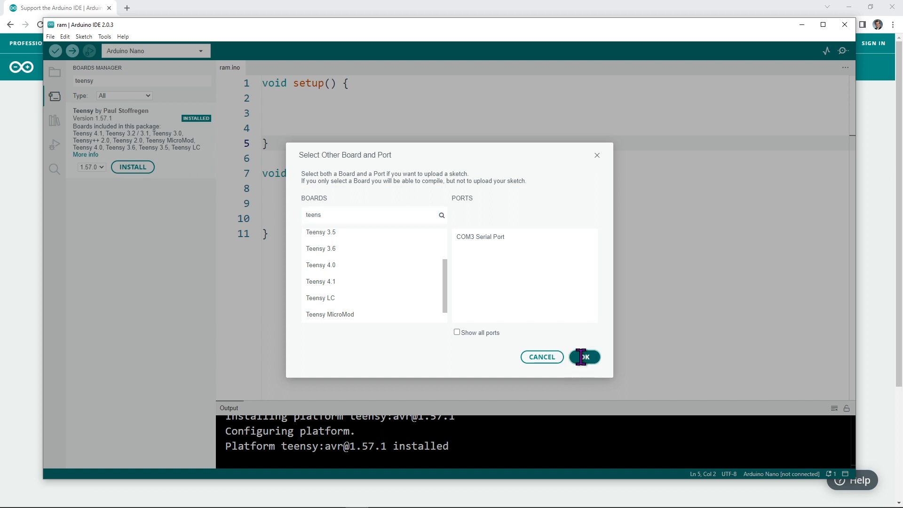
left_click(586, 357)
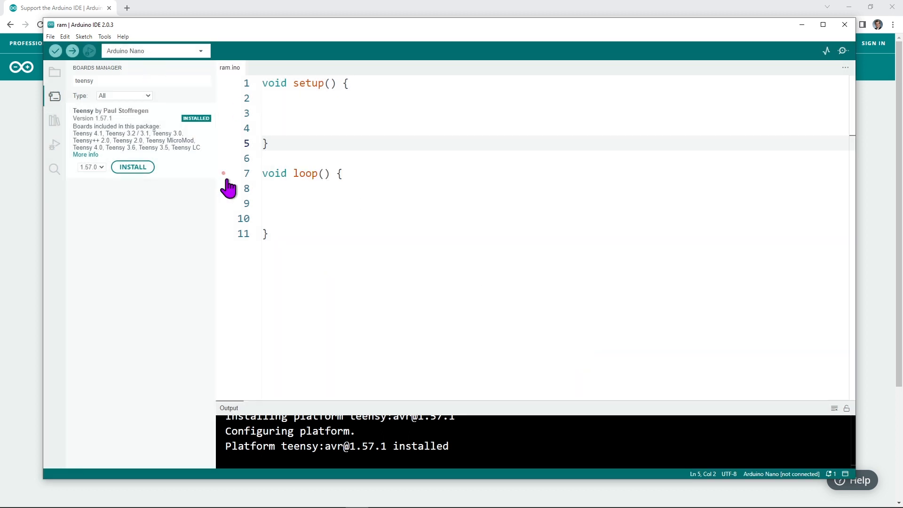
left_click(57, 37)
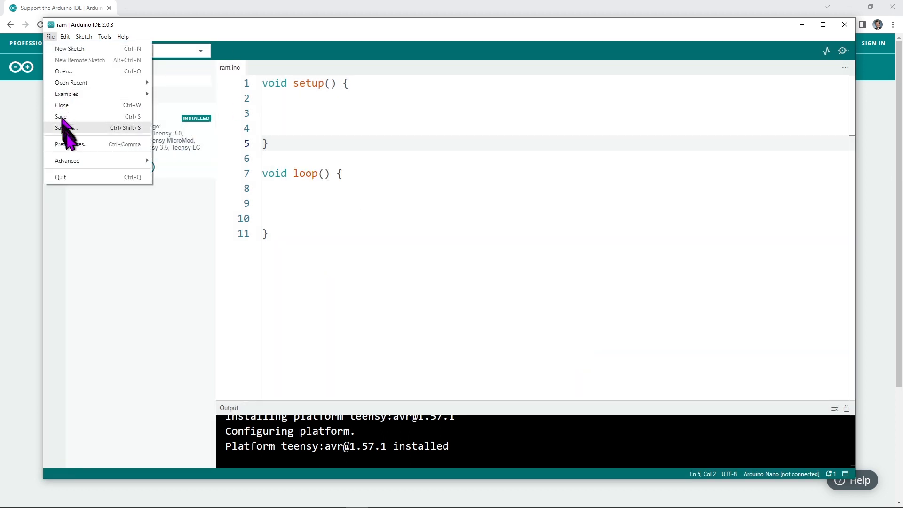
left_click(69, 144)
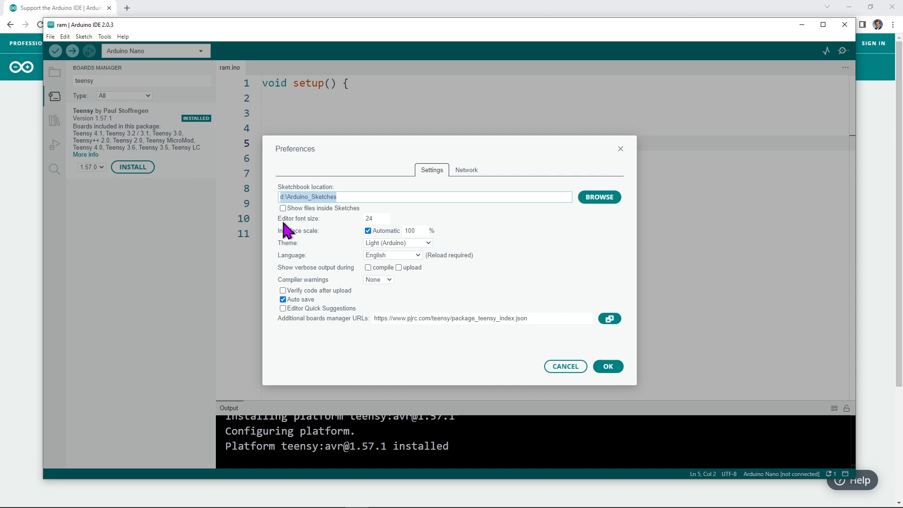
left_click(608, 366)
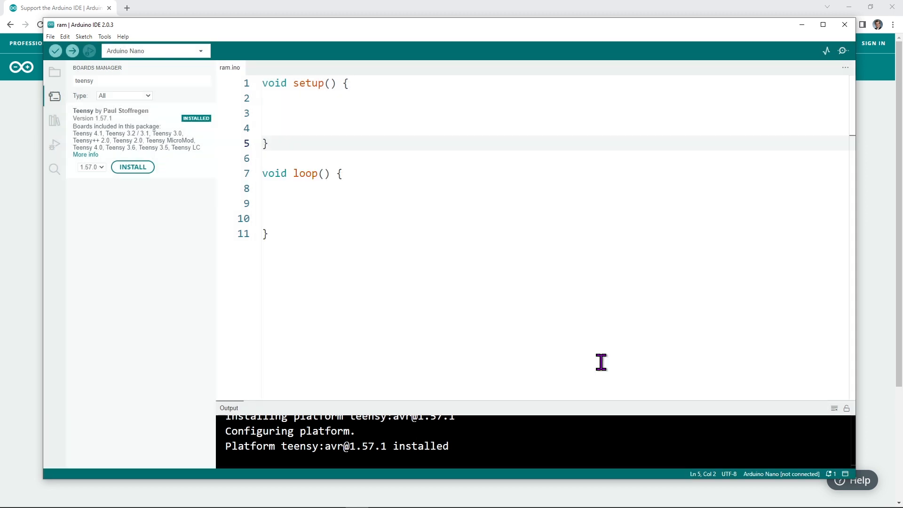